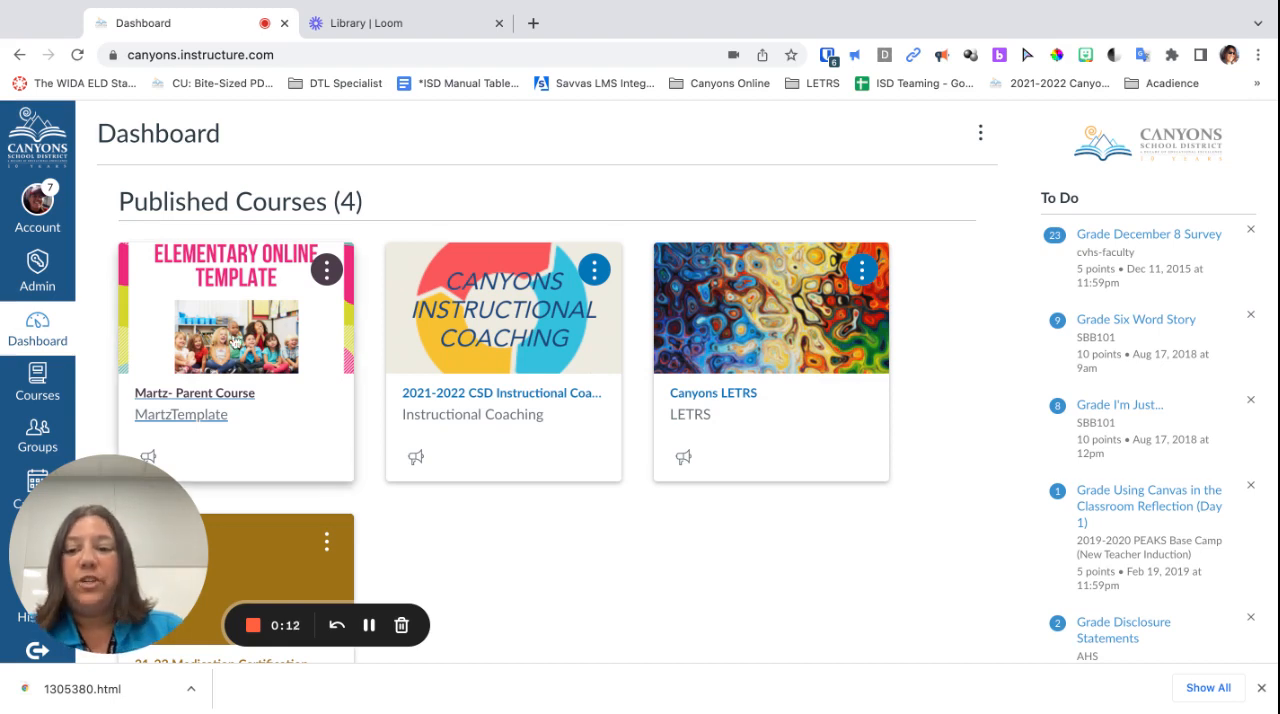
mouse_move(244, 444)
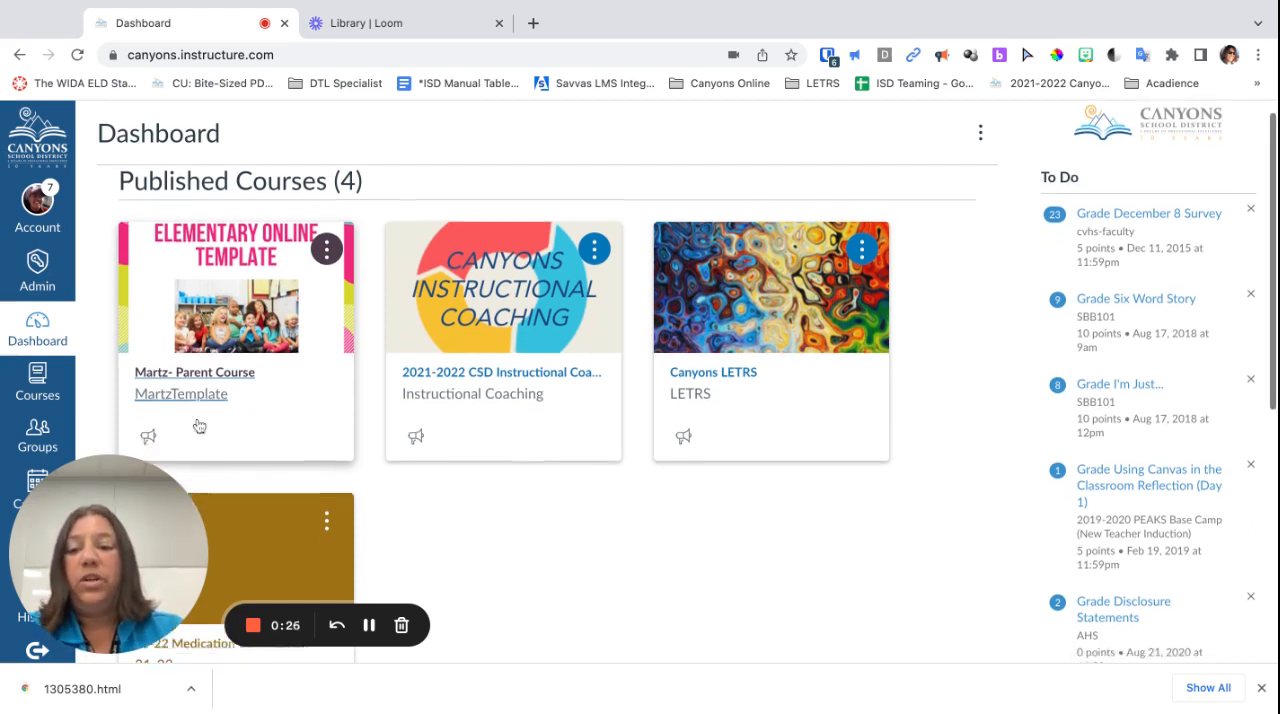
Open the unpublished 21-22 Child Course from the dashboard's course list
scroll(down, 3)
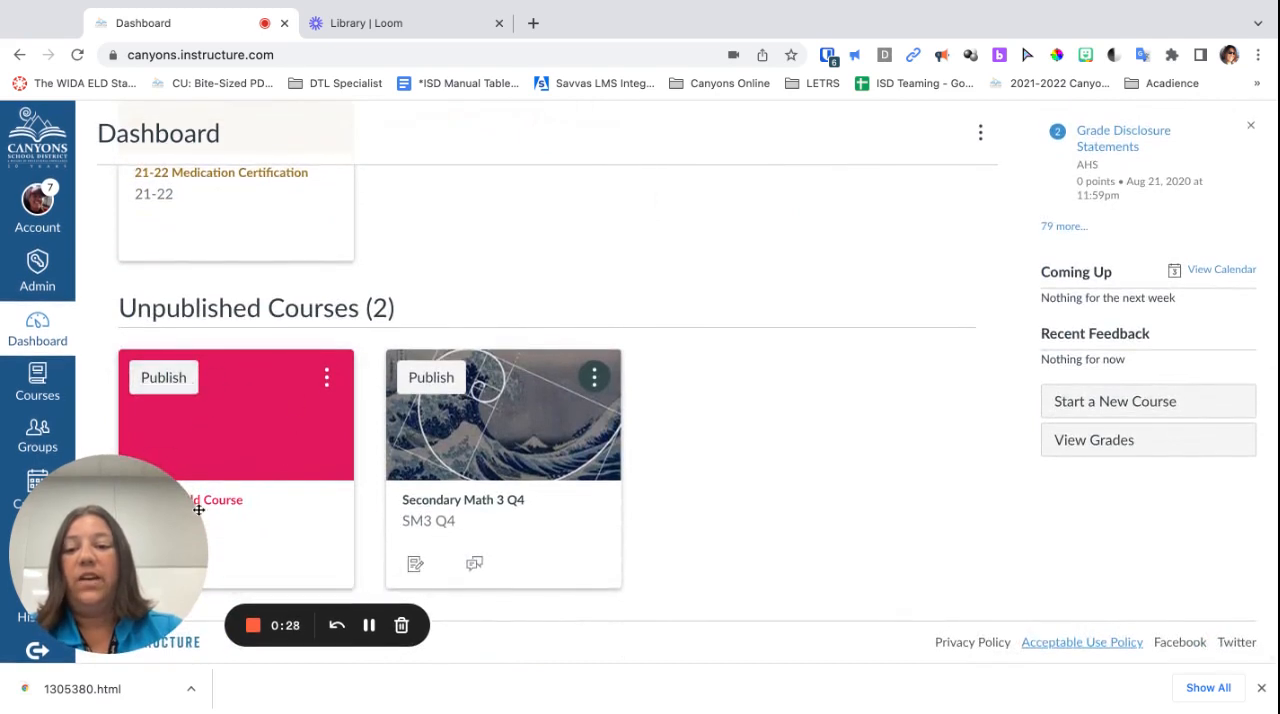
mouse_move(210, 506)
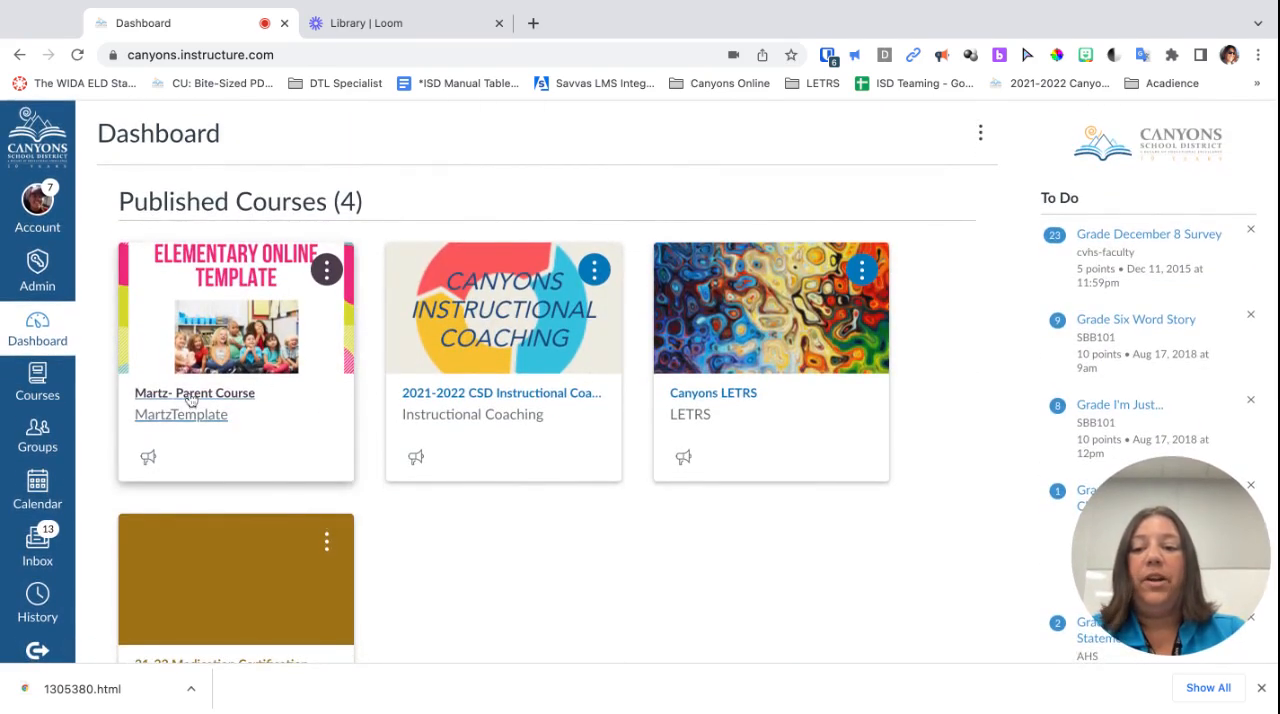
click(194, 394)
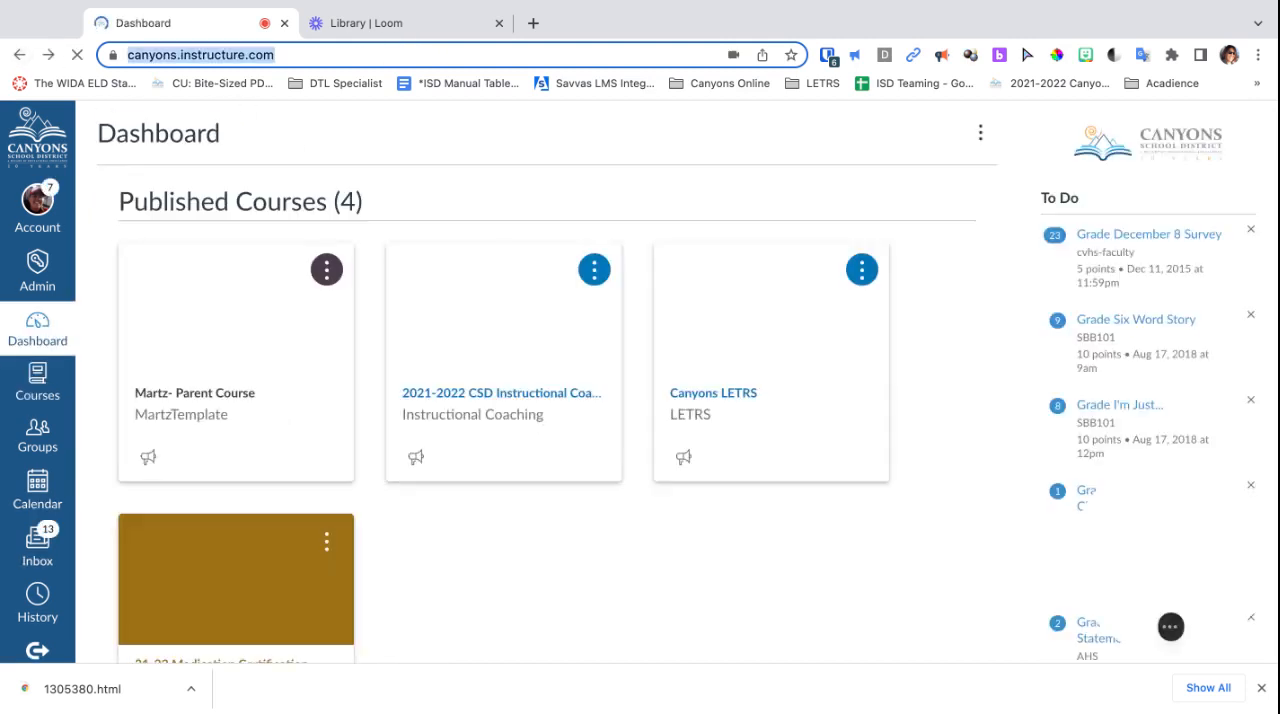
scroll(down, 3)
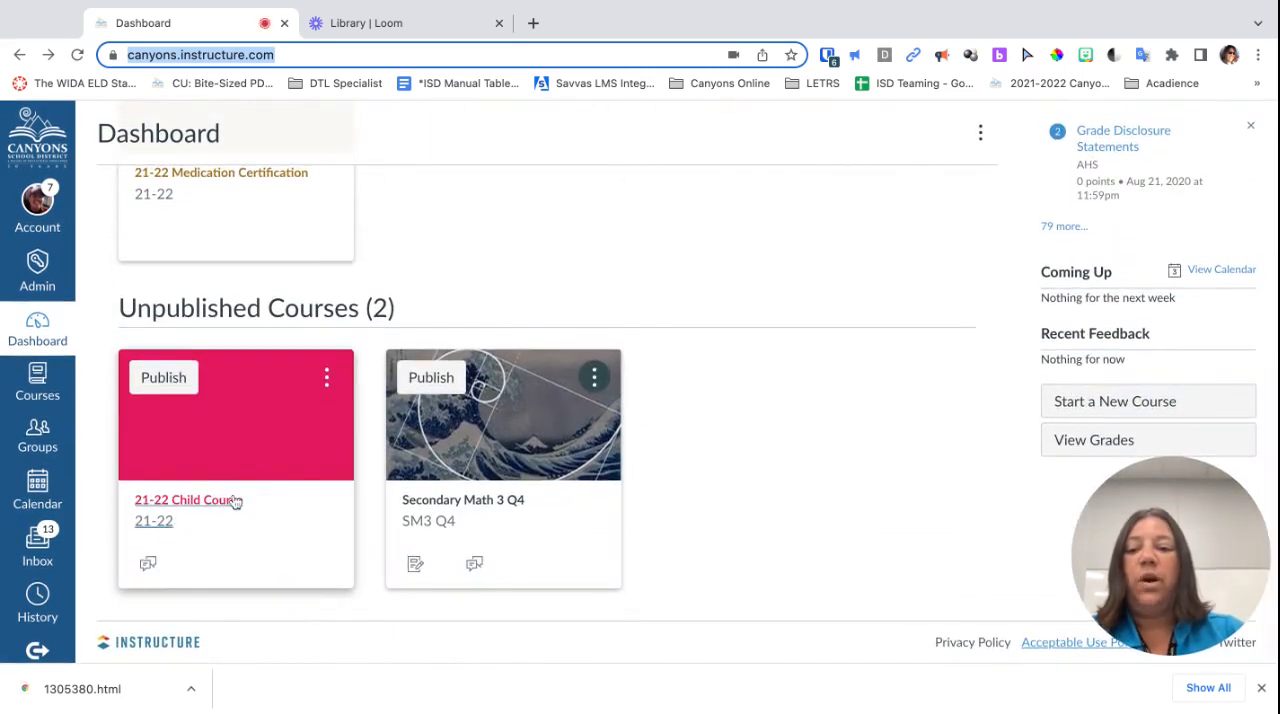
click(186, 498)
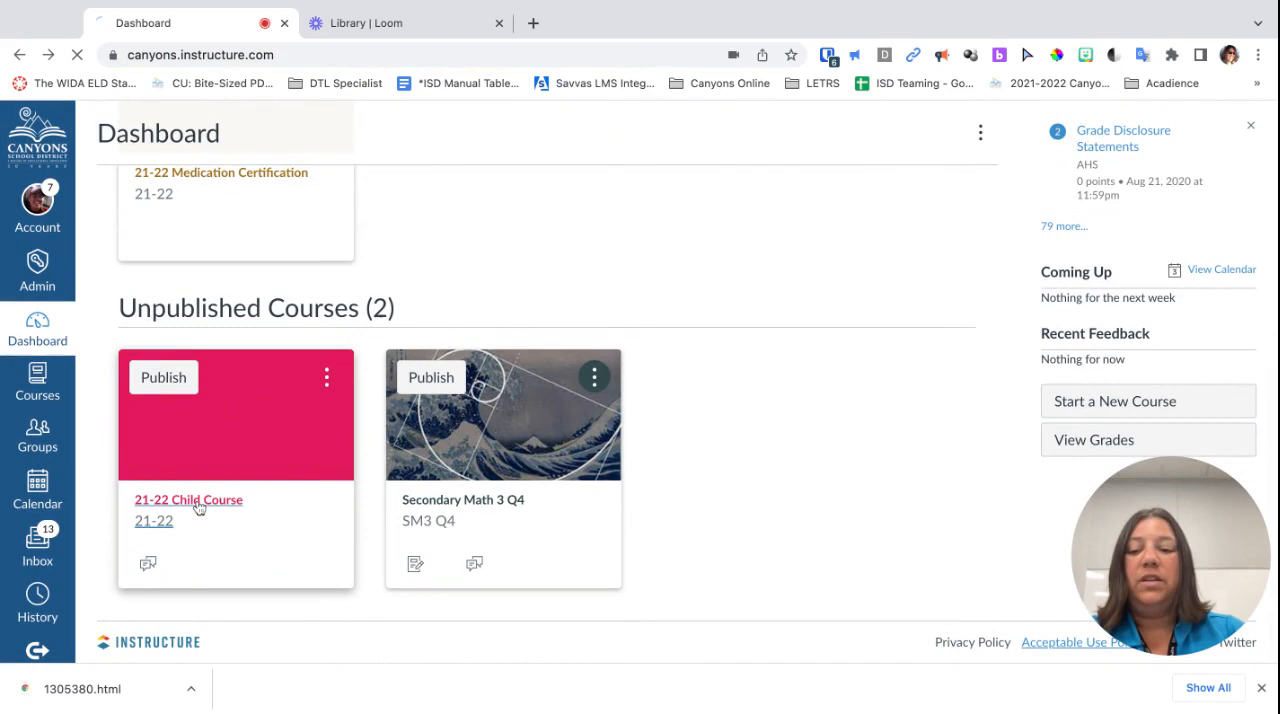
click(188, 498)
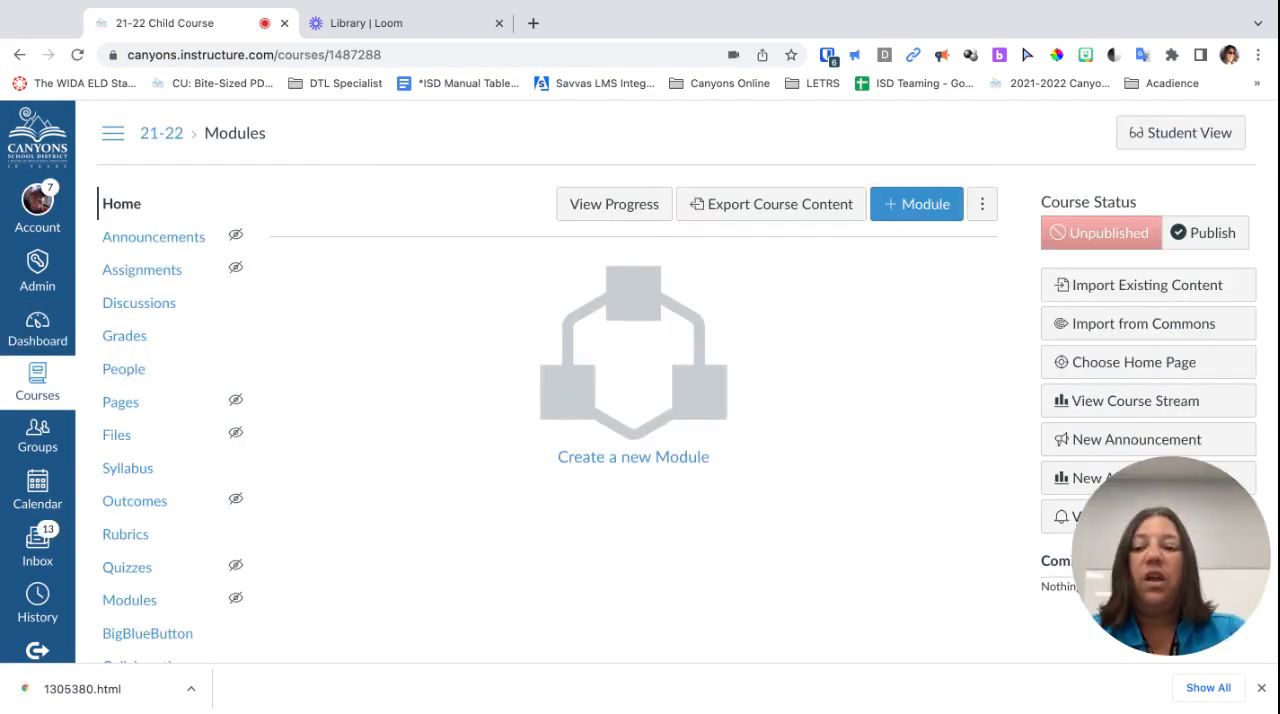
Go to the child course's Settings from the course navigation
scroll(down, 3)
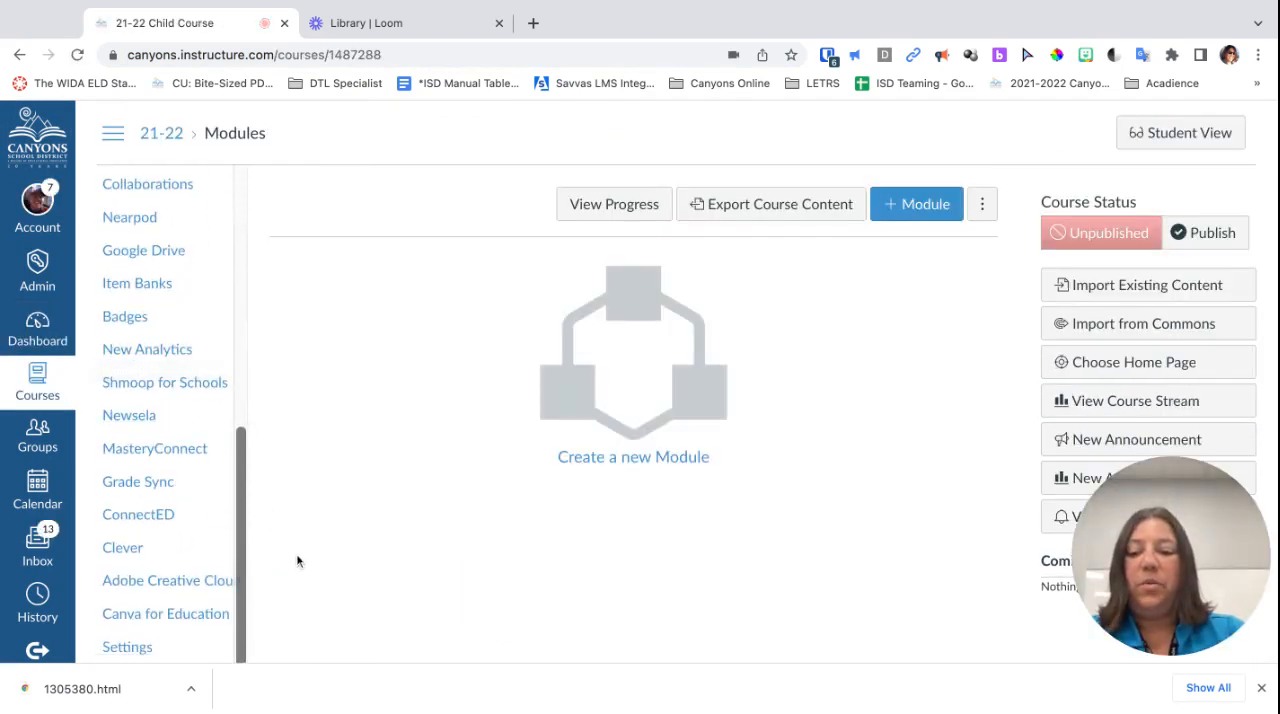
click(126, 648)
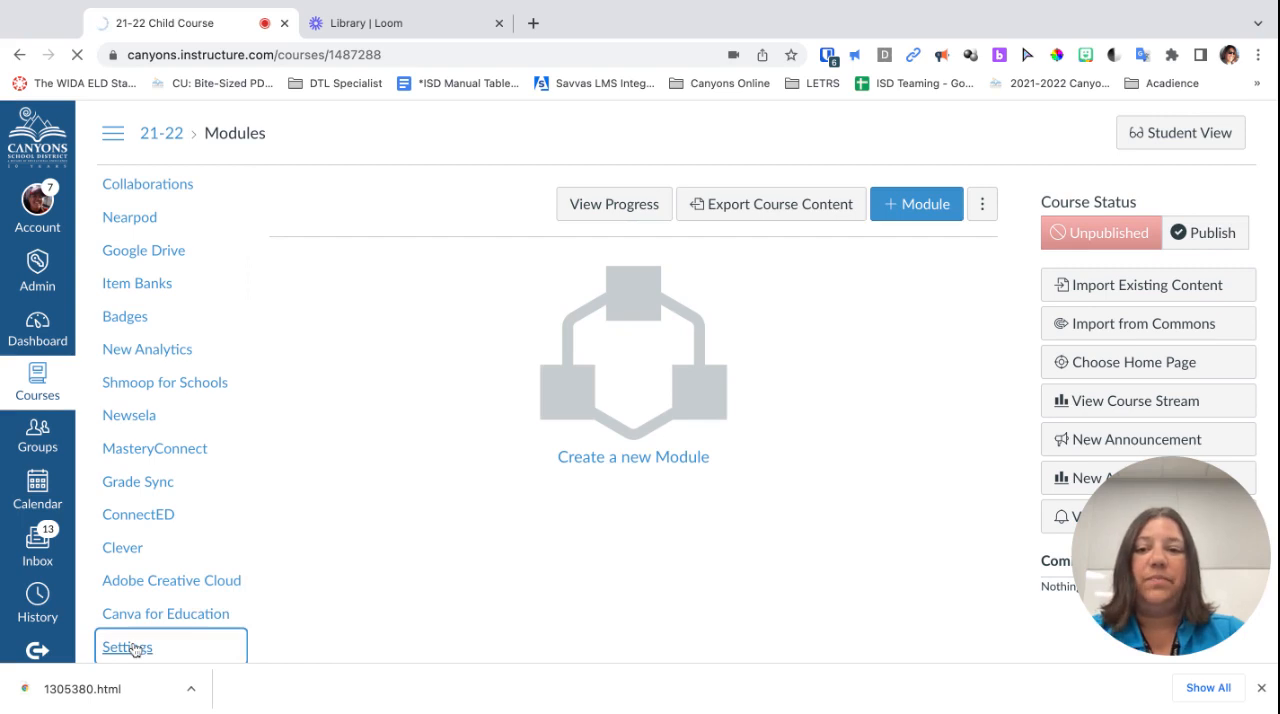
View the child course's Sections list and open the 'Section to Crosslist' section
click(126, 648)
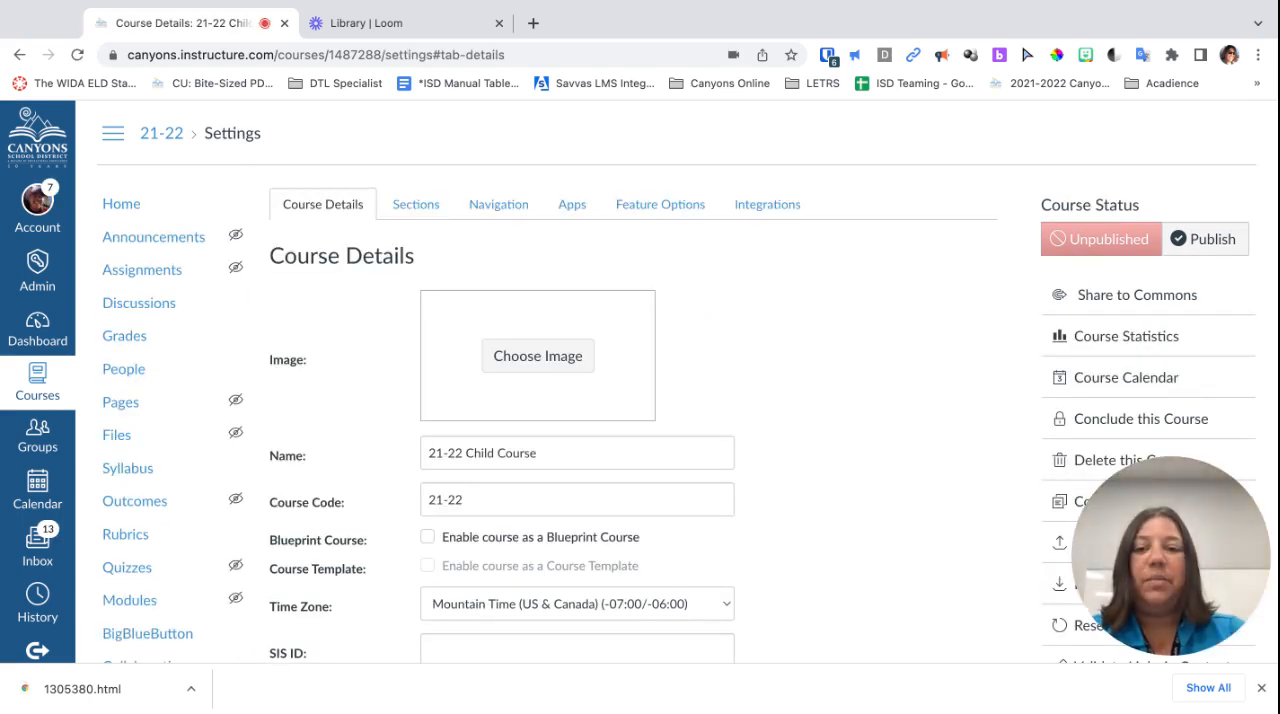
click(416, 204)
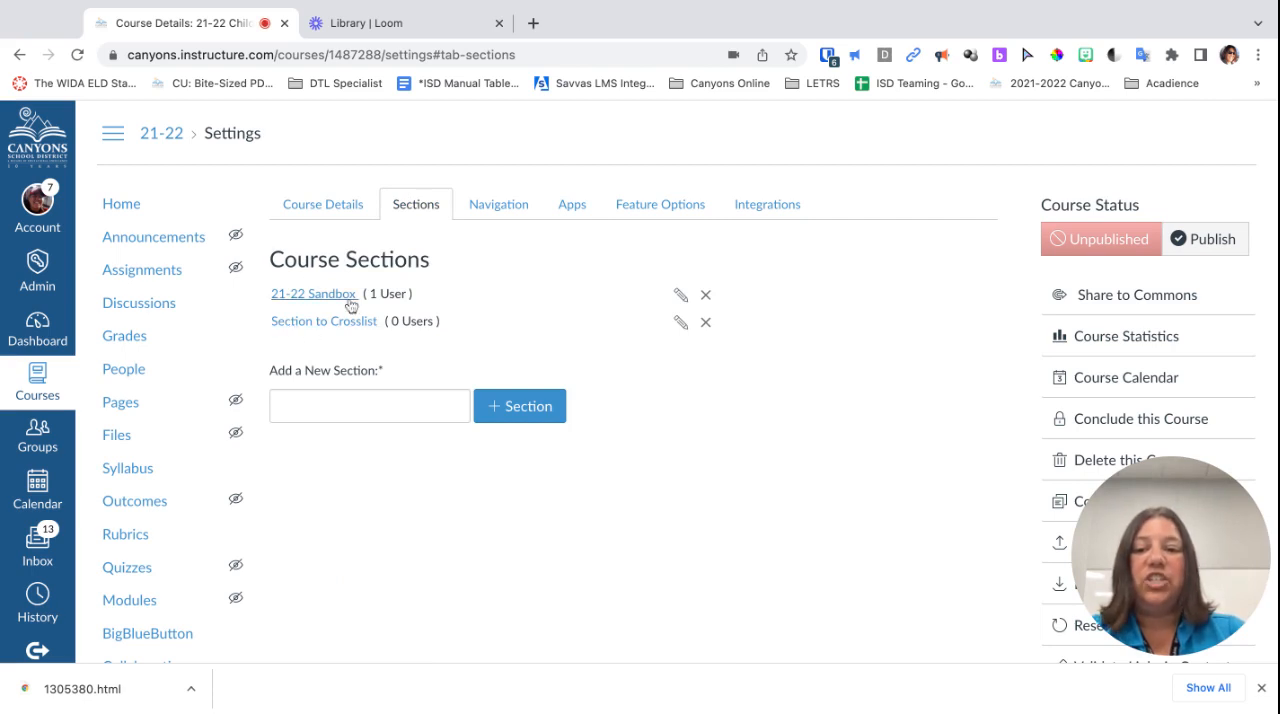
mouse_move(276, 352)
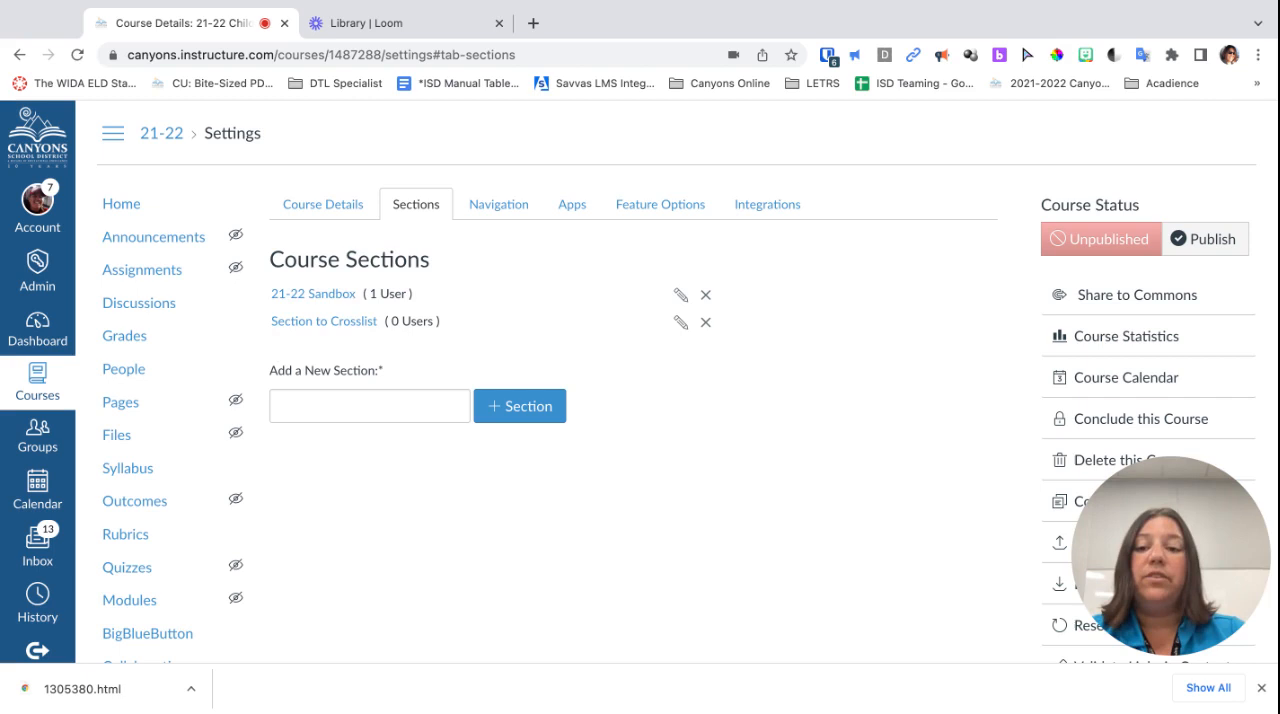
mouse_move(324, 320)
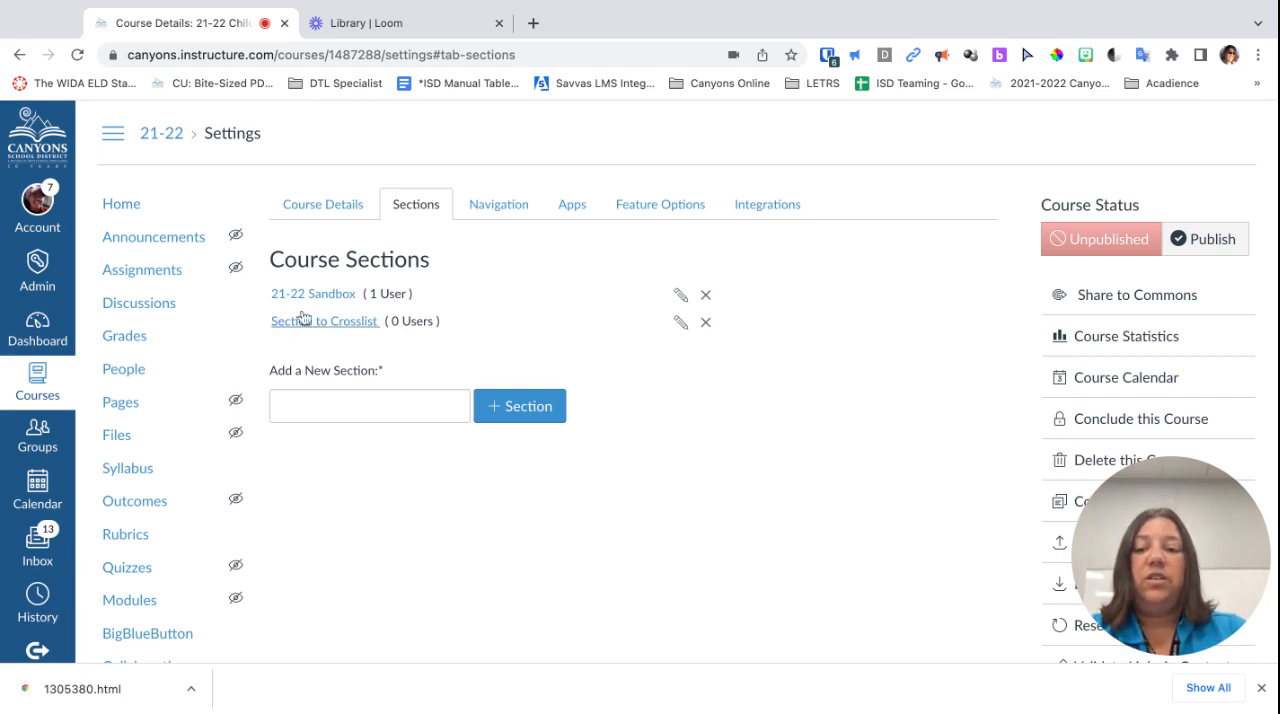
mouse_move(340, 328)
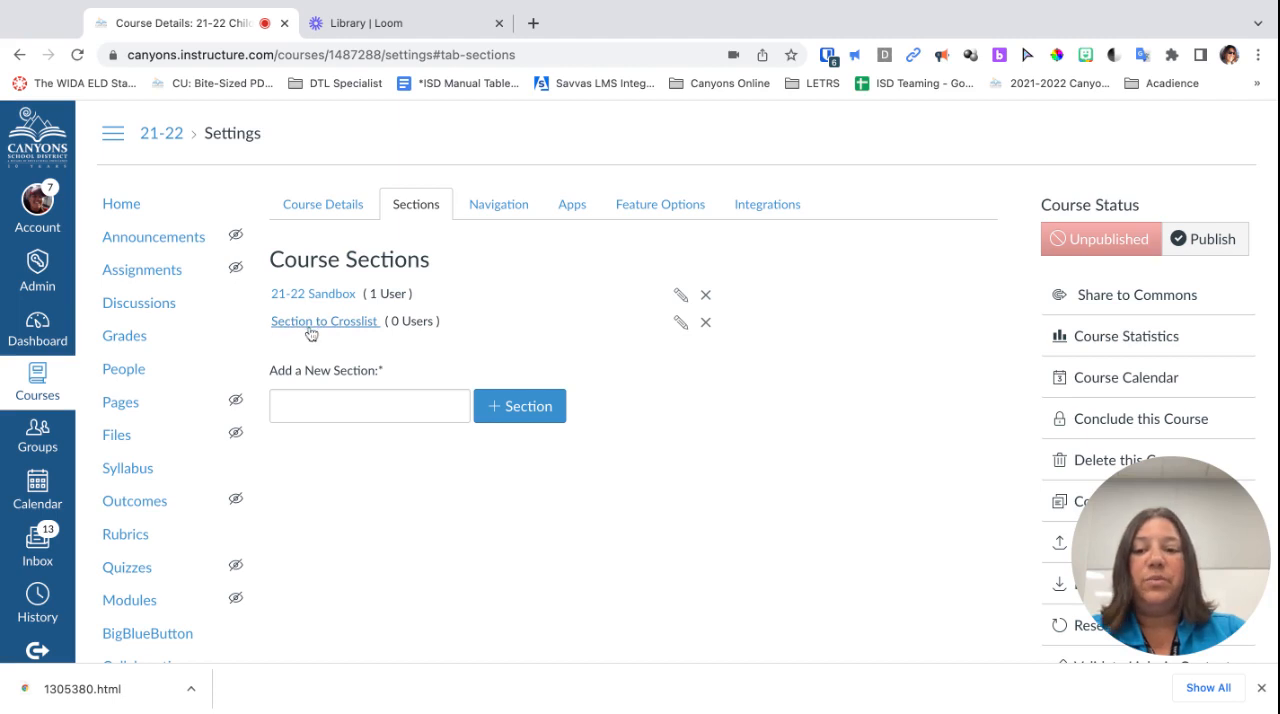
click(324, 320)
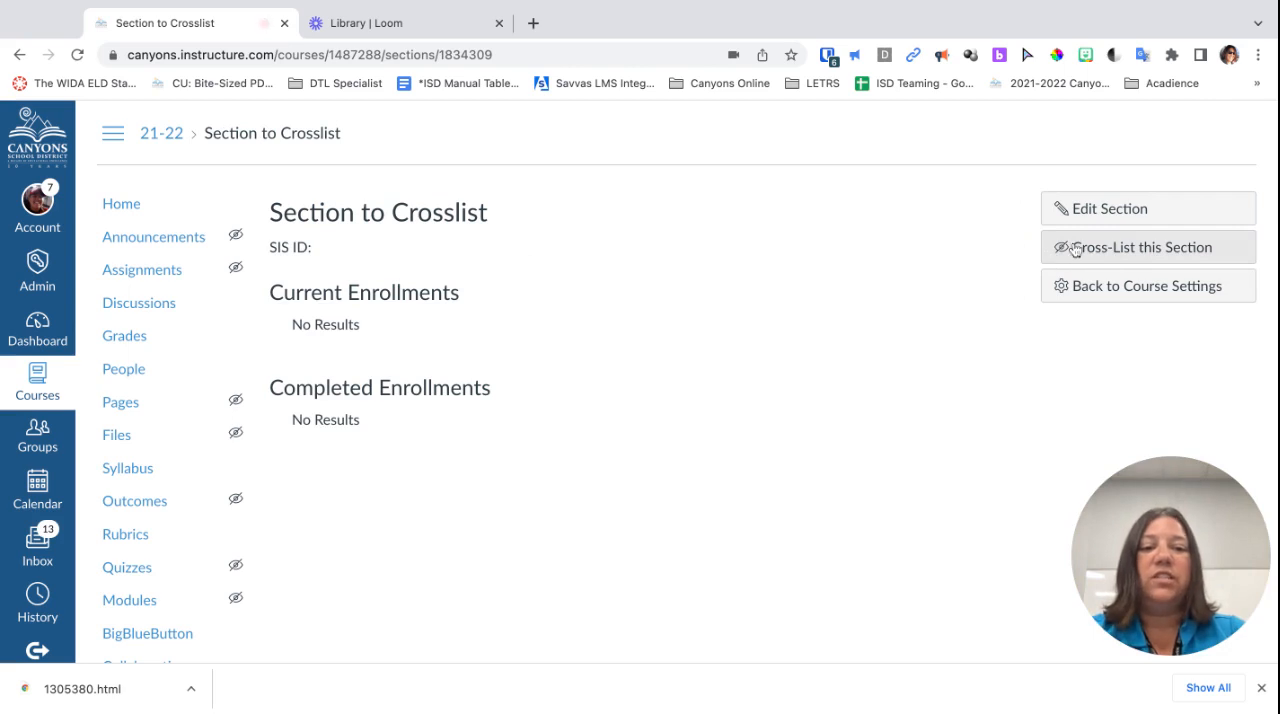
Cross-list this section into course ID 1305380 (Martz- Parent Course)
click(1140, 248)
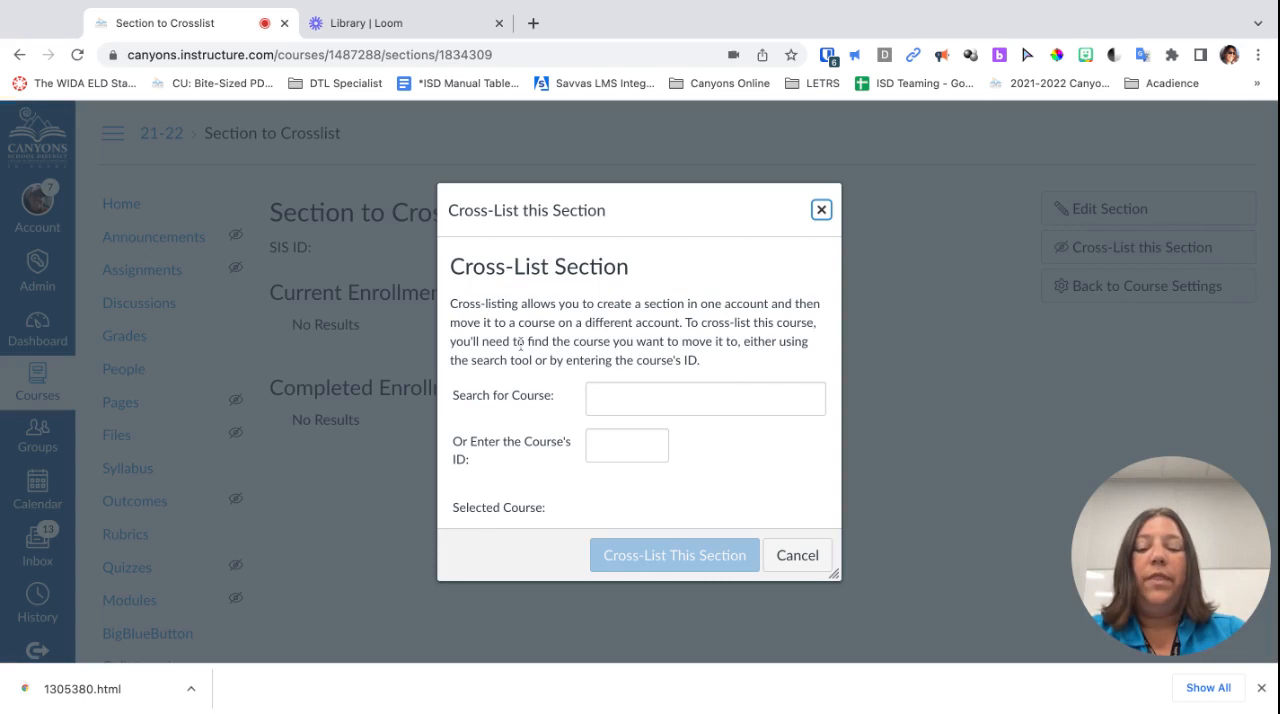
mouse_move(502, 430)
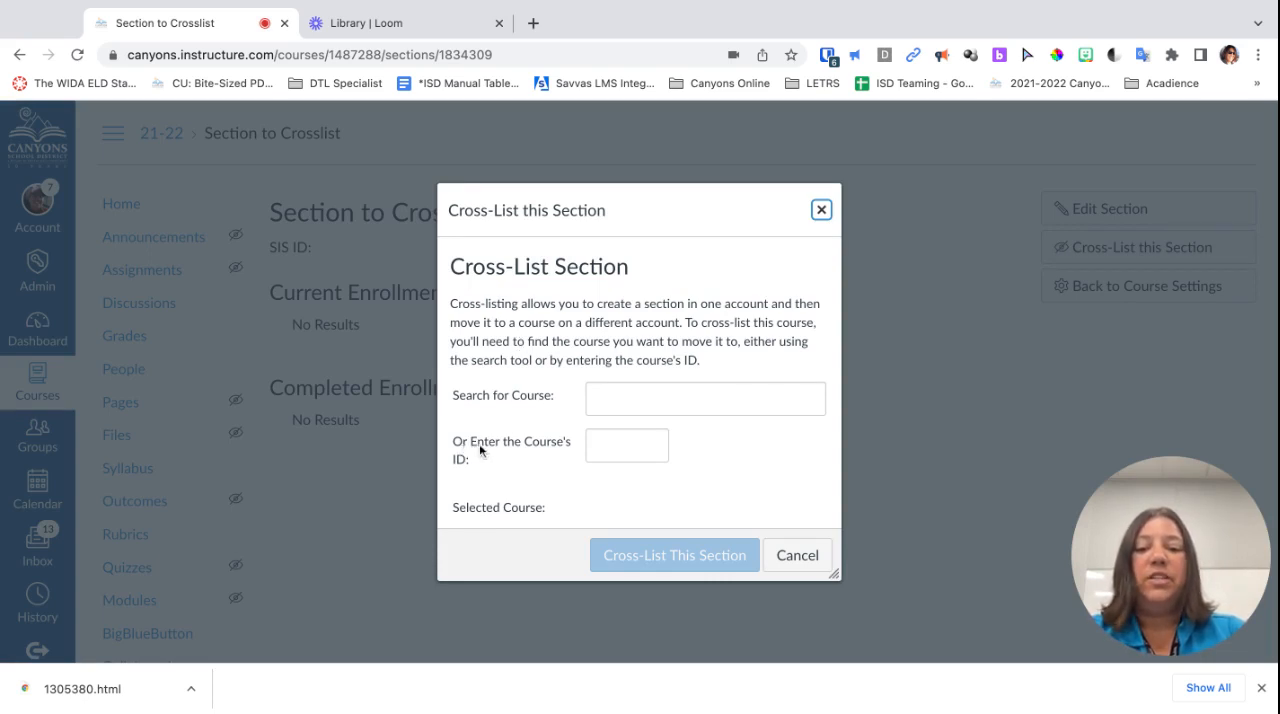
click(626, 444)
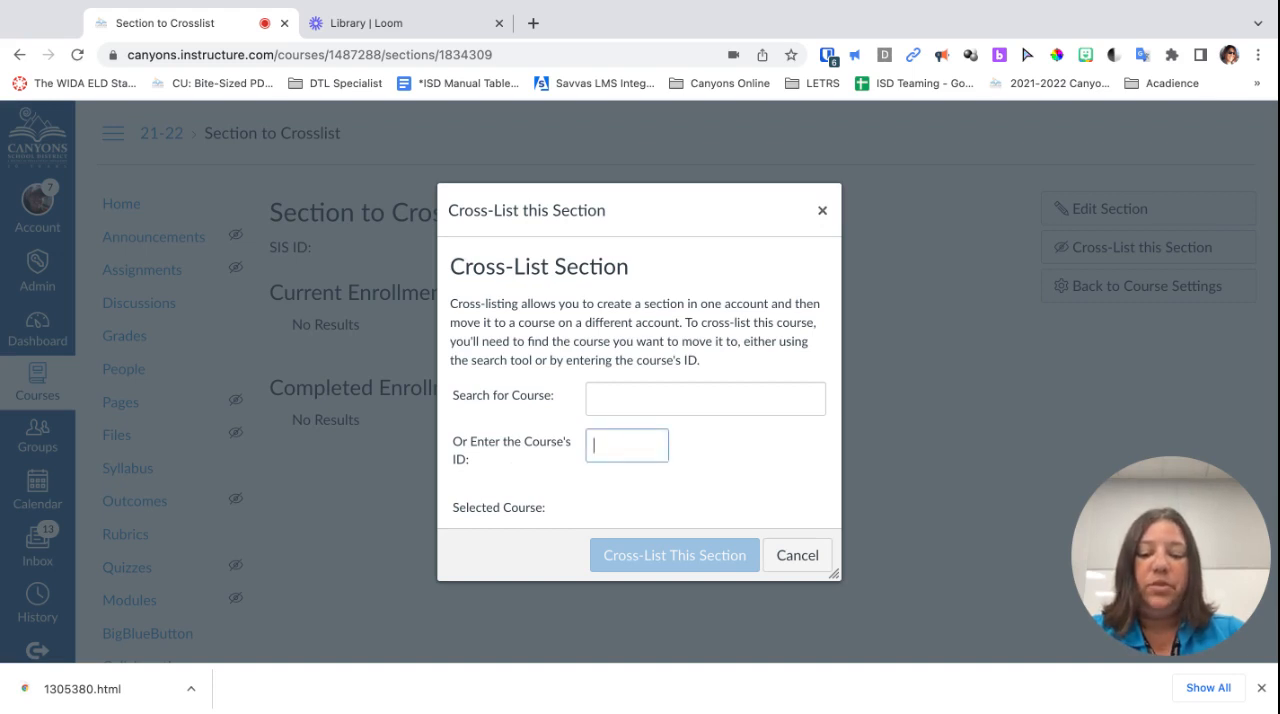
text(1305380)
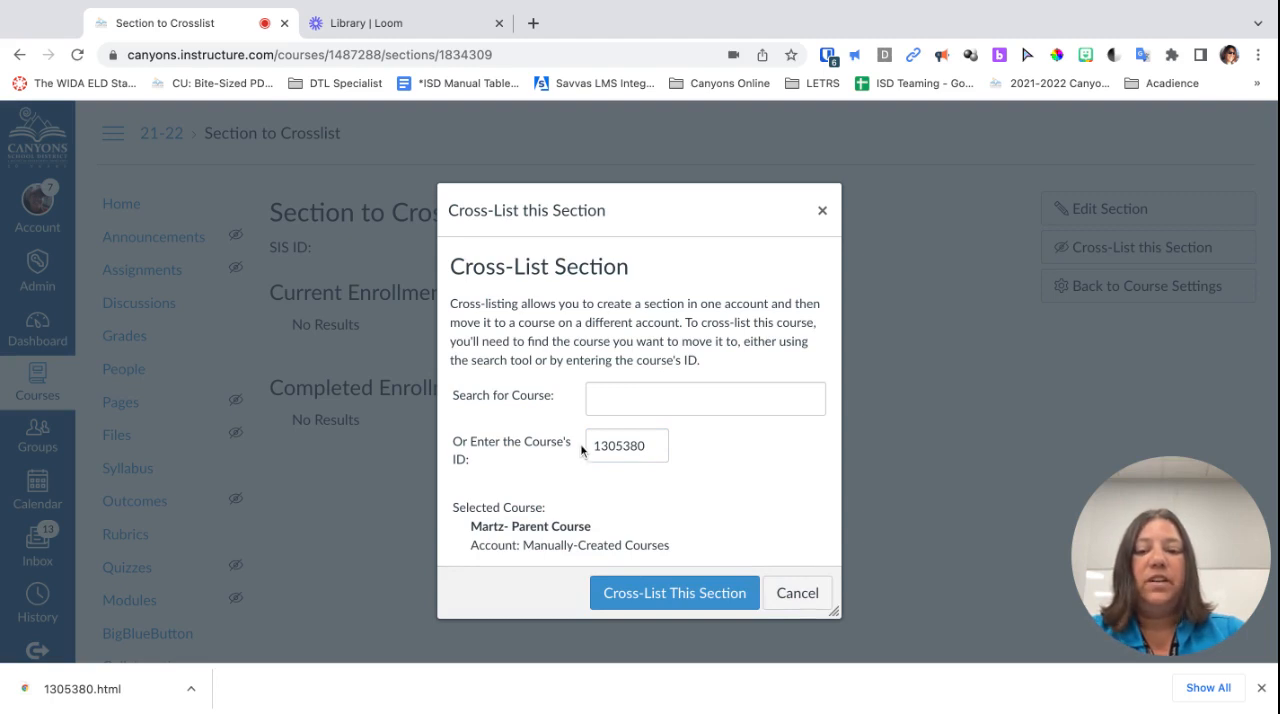
mouse_move(512, 572)
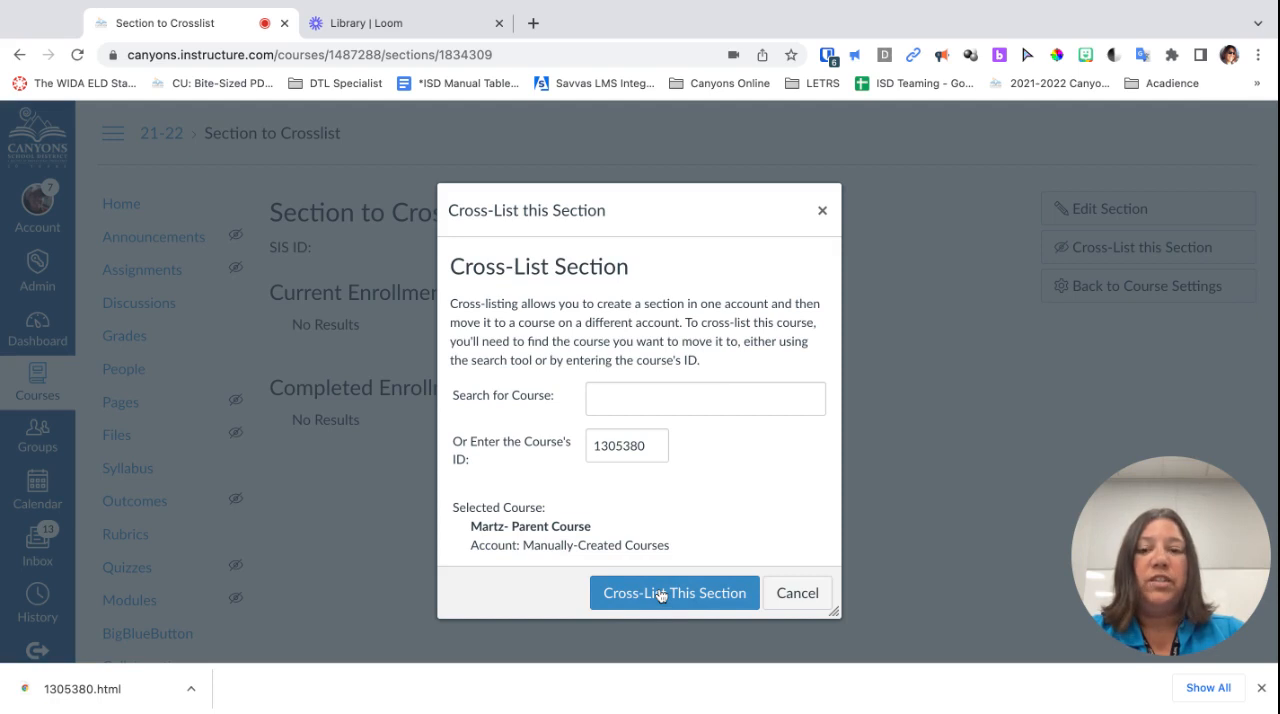
click(674, 592)
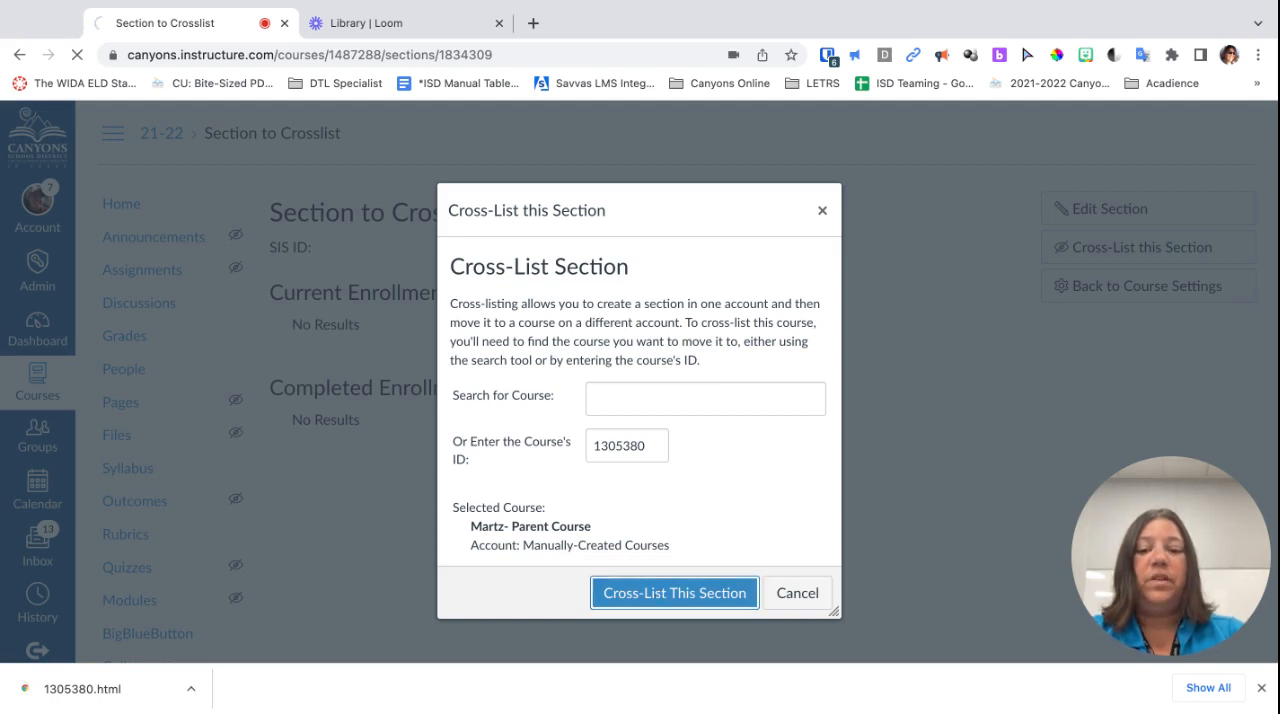
Confirm the cross-list, then open Martz- Parent Course from the Courses list
click(674, 592)
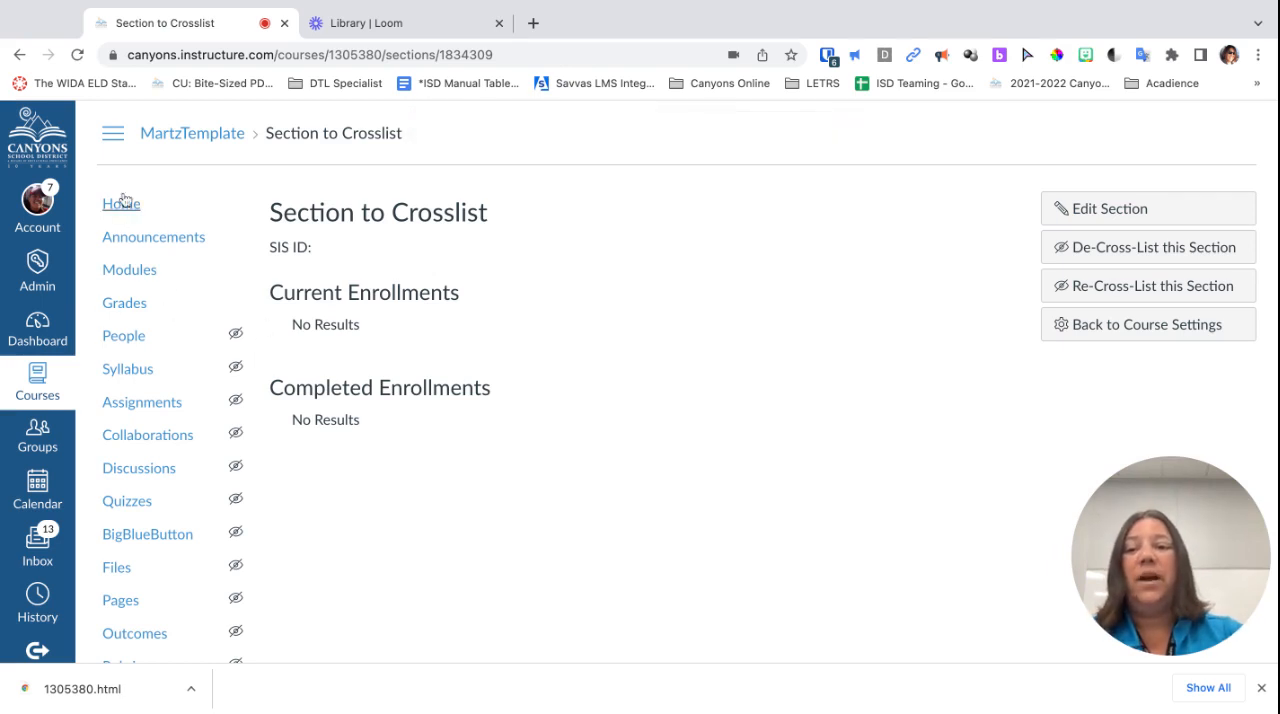
click(36, 384)
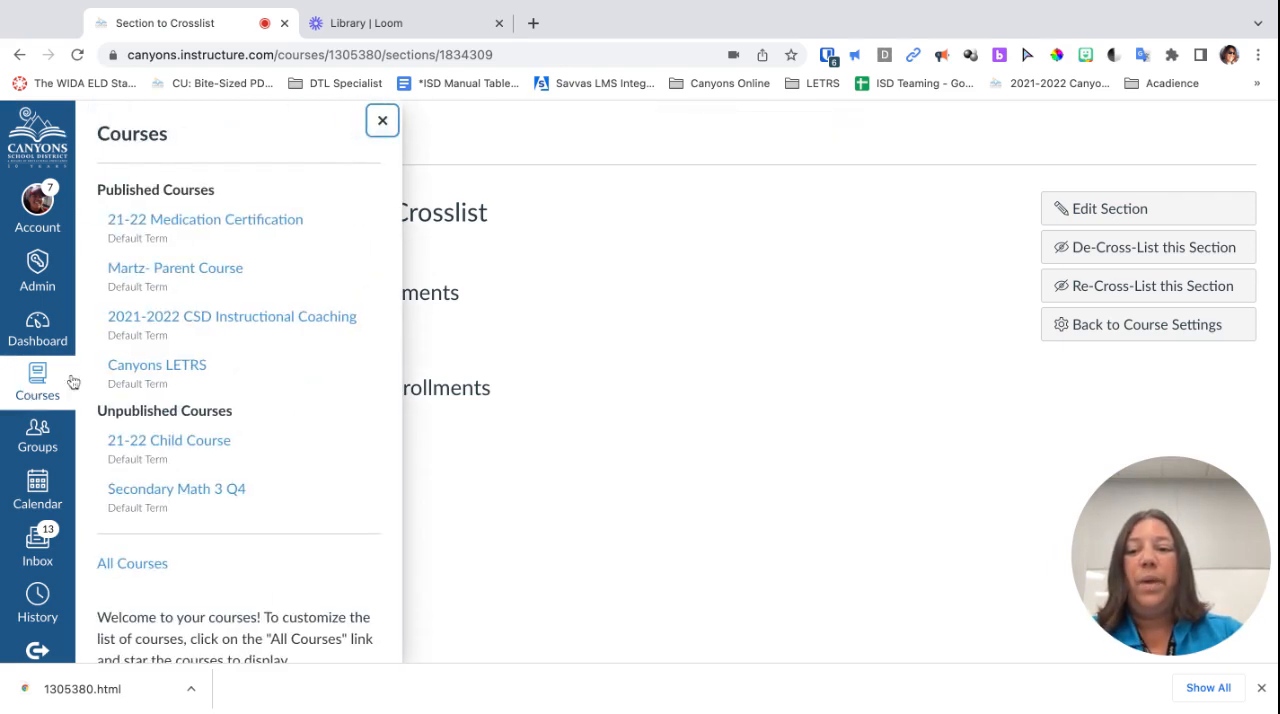
click(174, 268)
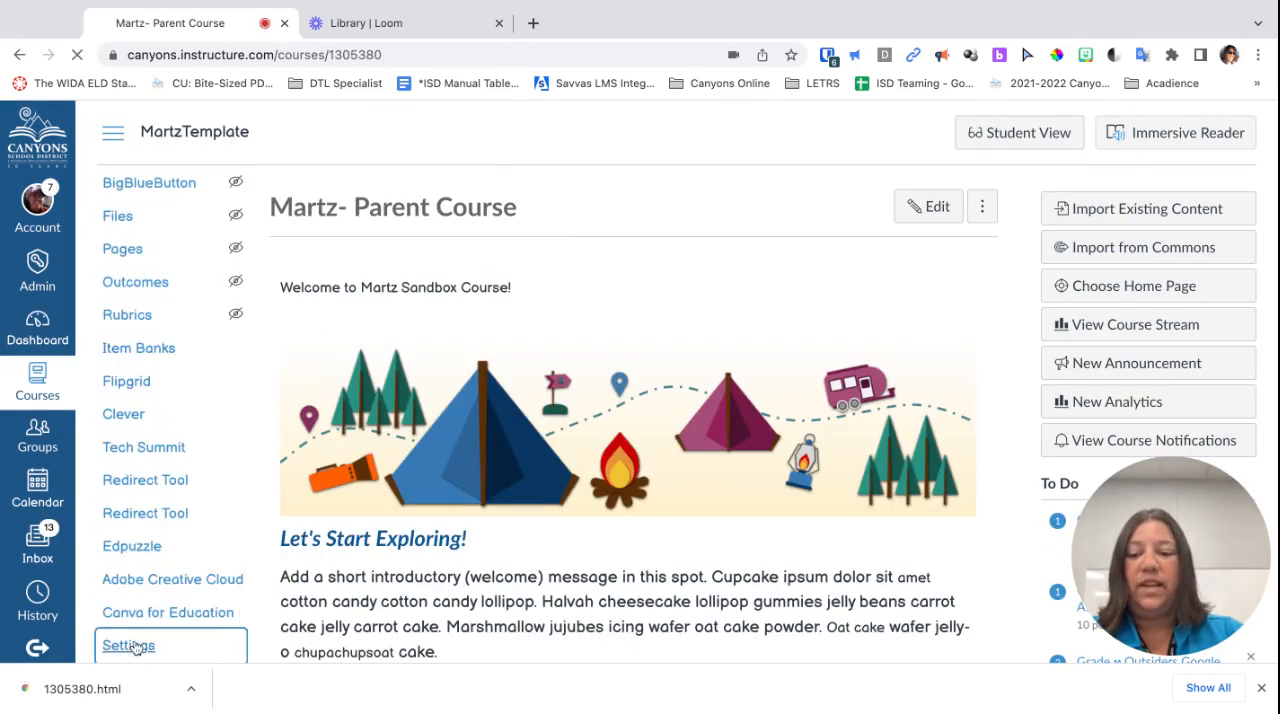
View the parent course's Sections list showing Section to Crosslist
click(128, 644)
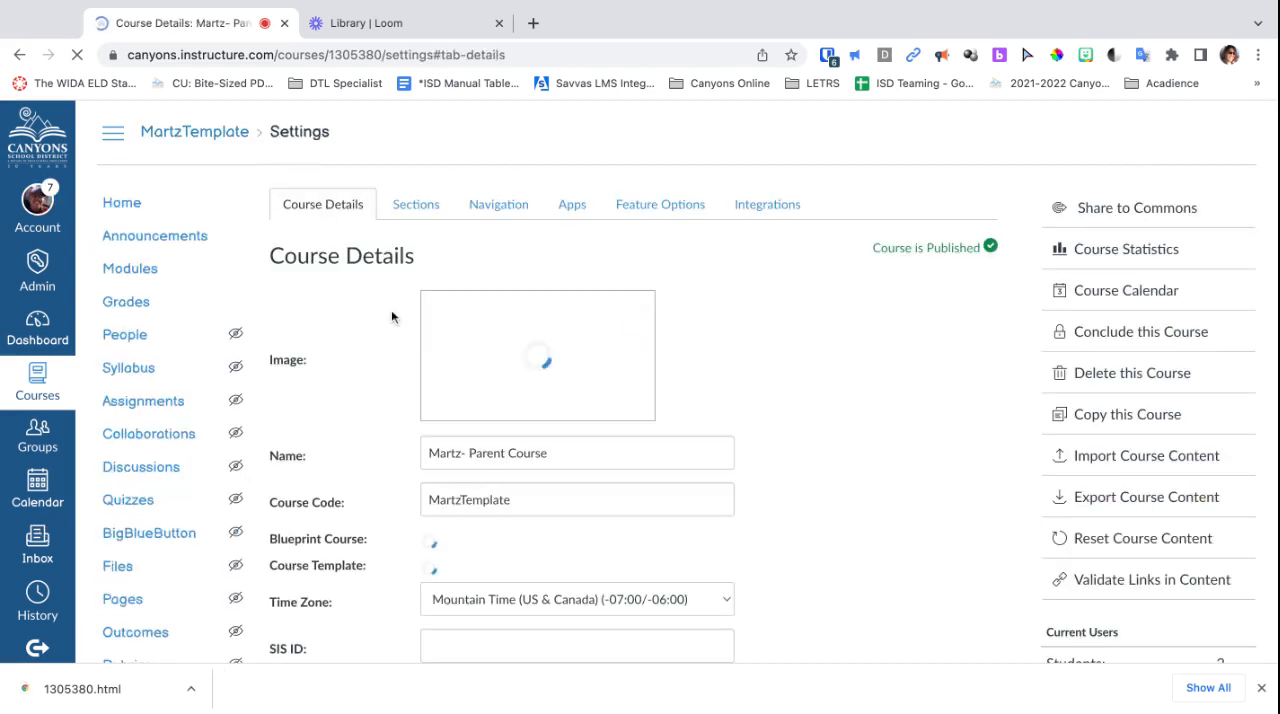
click(416, 204)
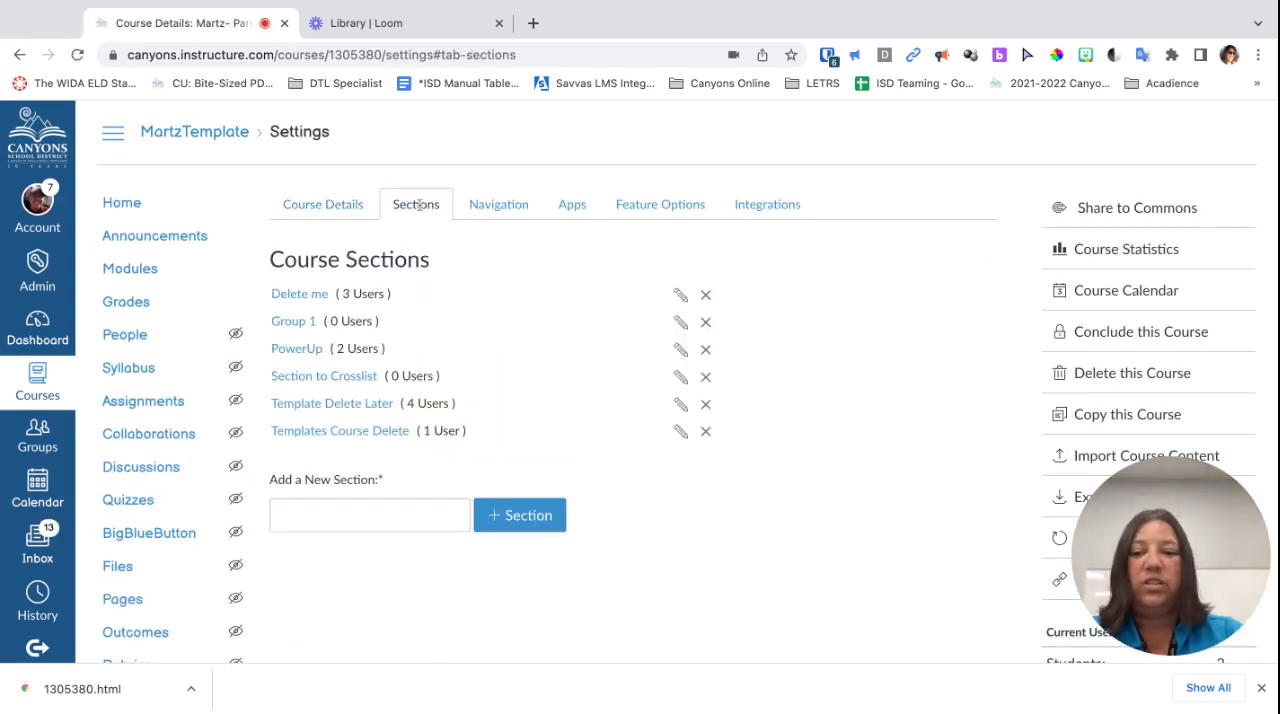